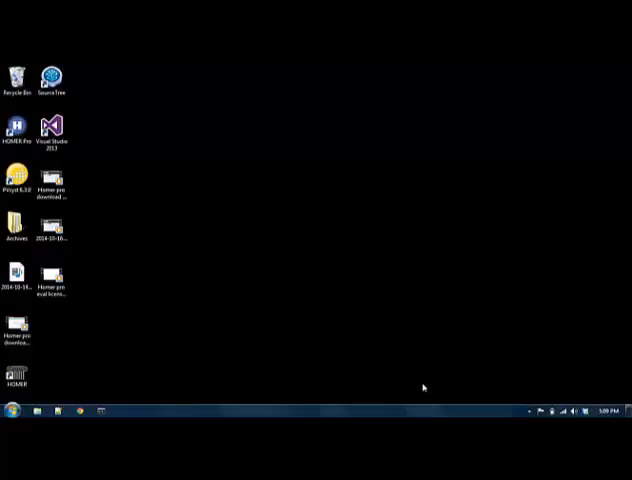
pyautogui.moveTo(352, 310)
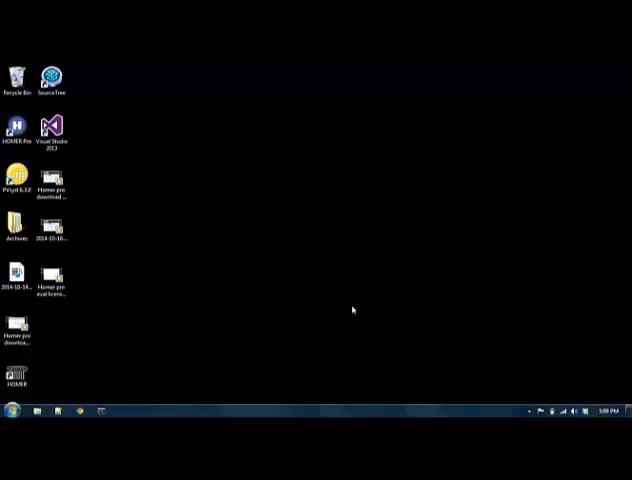
# Launch HOMER Pro and follow its license notice to the HOMER Energy website.
pyautogui.click(16, 125)
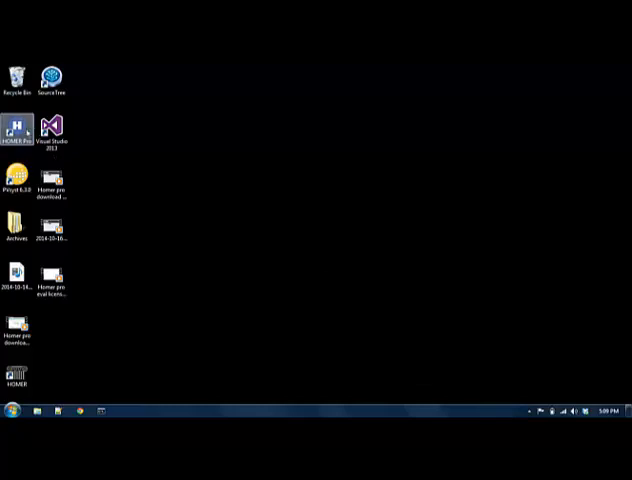
pyautogui.click(15, 183)
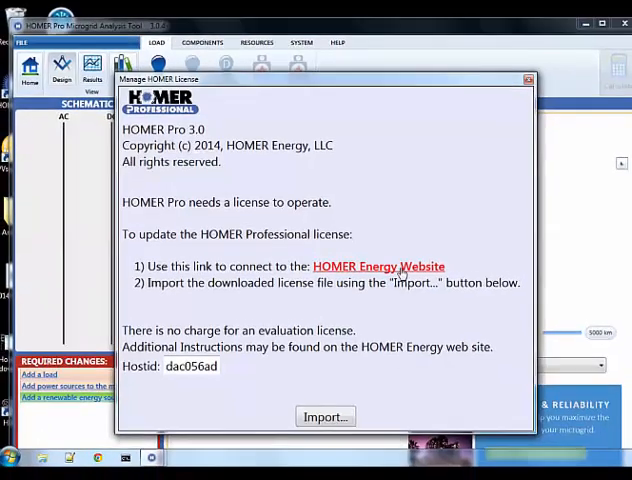
pyautogui.click(378, 266)
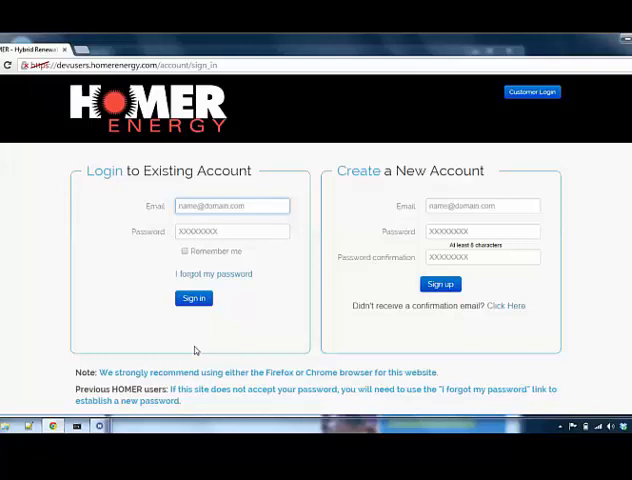
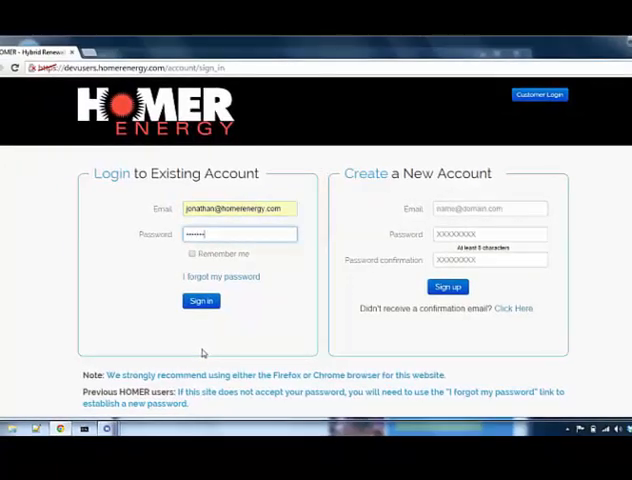
pyautogui.click(201, 301)
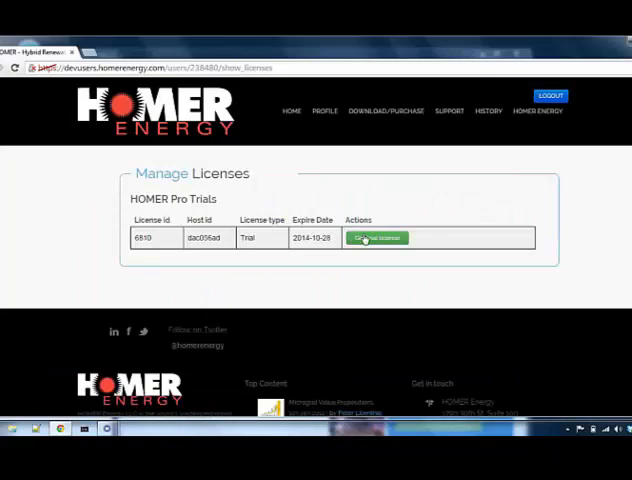
pyautogui.click(377, 238)
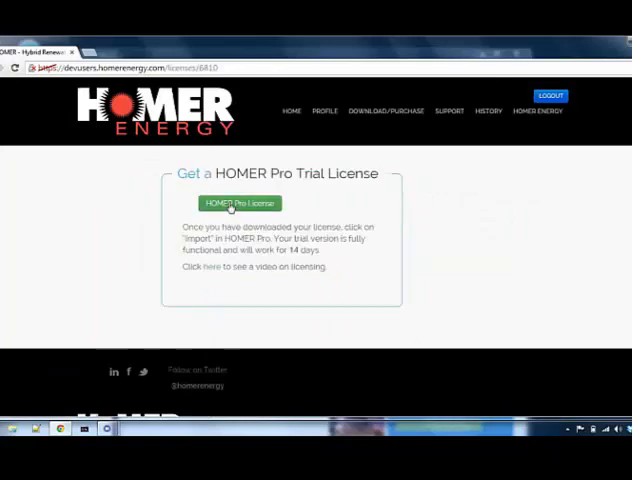
pyautogui.click(237, 203)
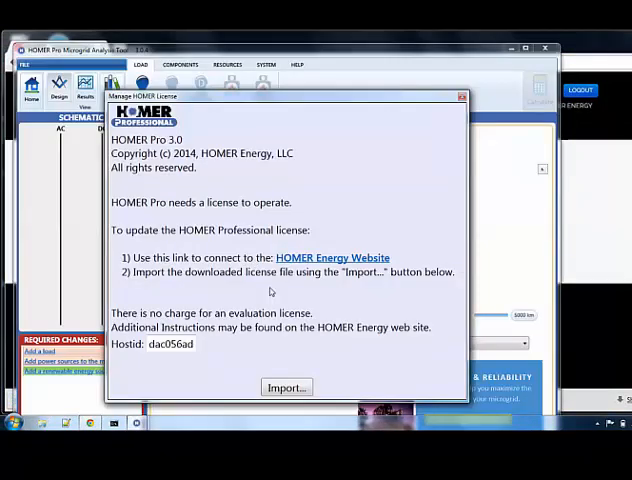
# Import the downloaded .lic trial license file from Downloads into HOMER Pro.
pyautogui.click(287, 387)
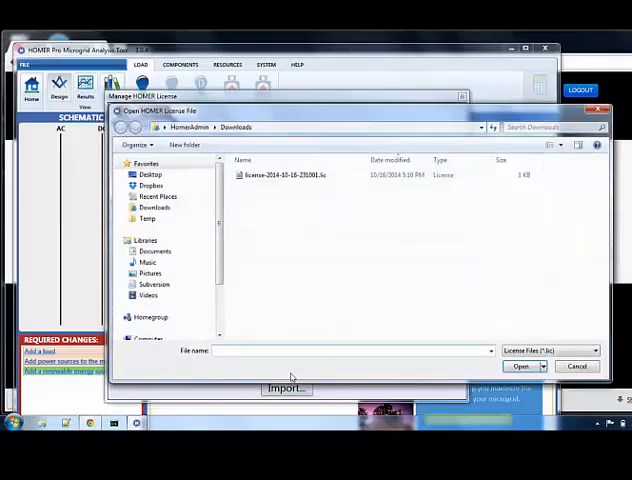
pyautogui.click(519, 366)
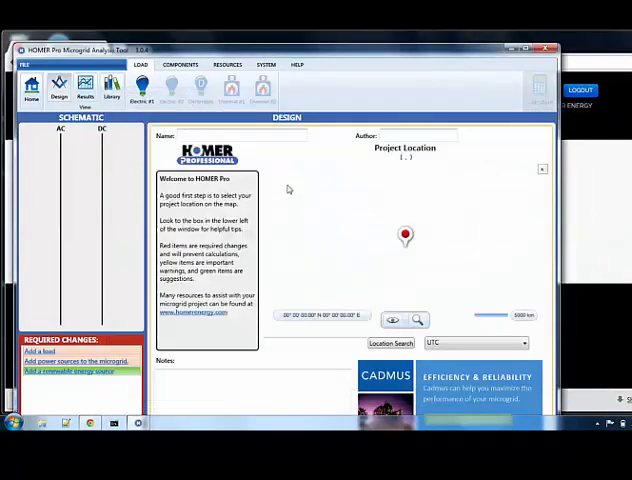